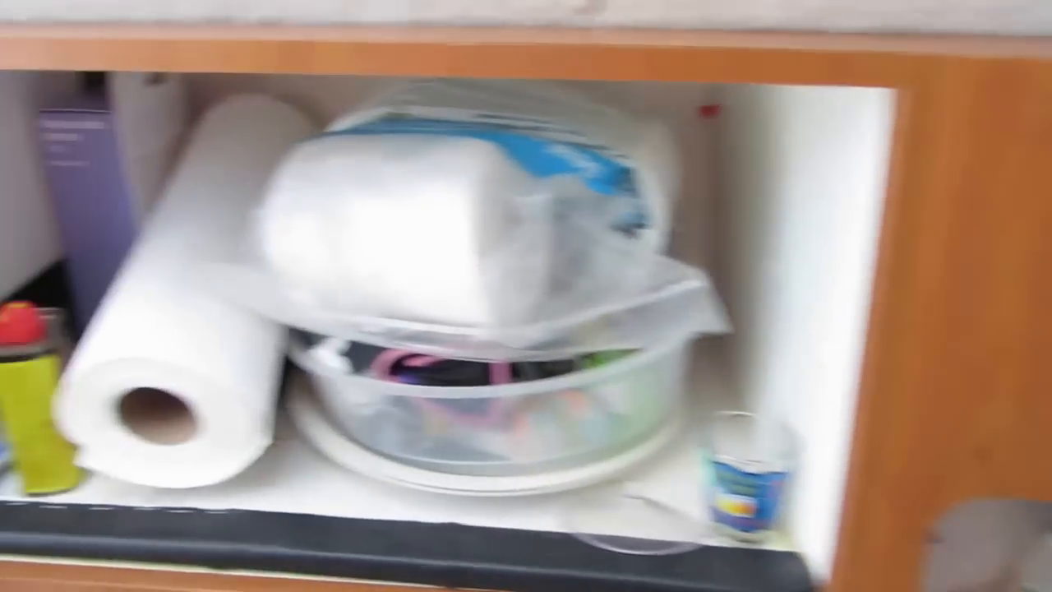
mouse_move(526, 296)
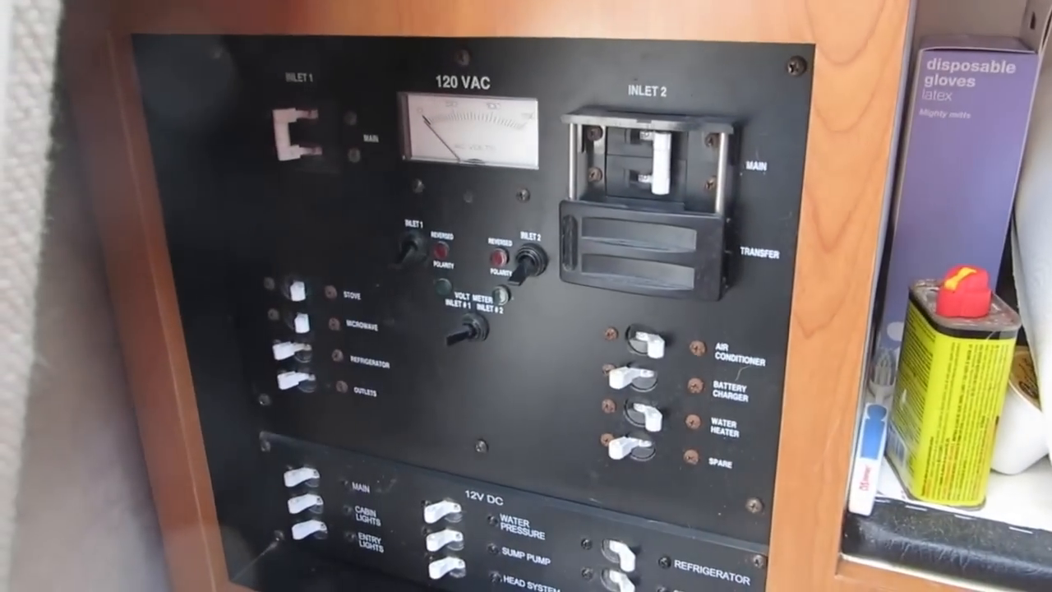